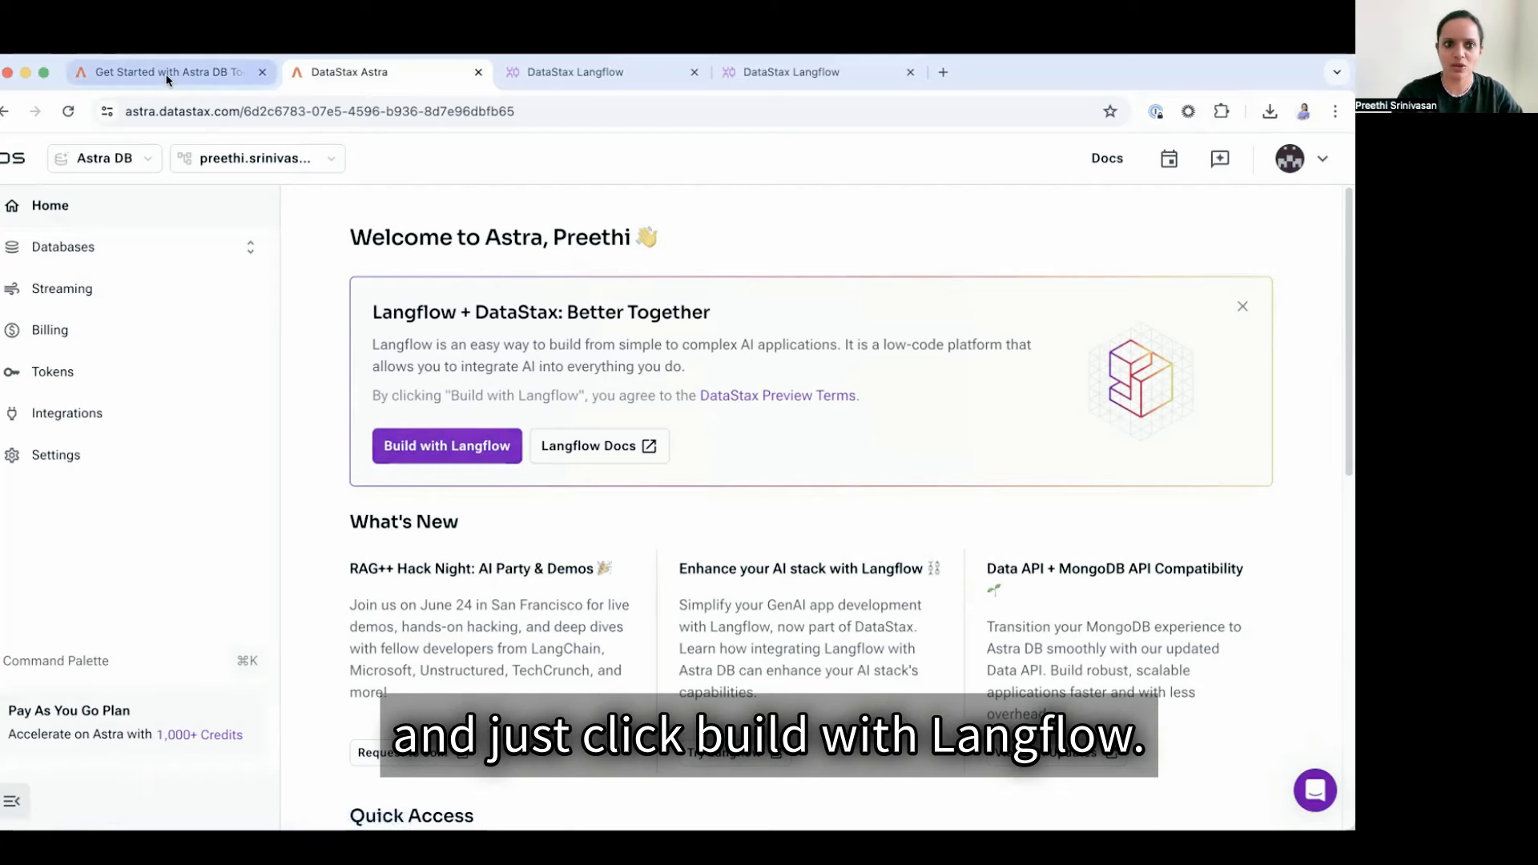
Step: Open the Langflow collection listing the Philosopher with DataStax Langflow project
click(445, 445)
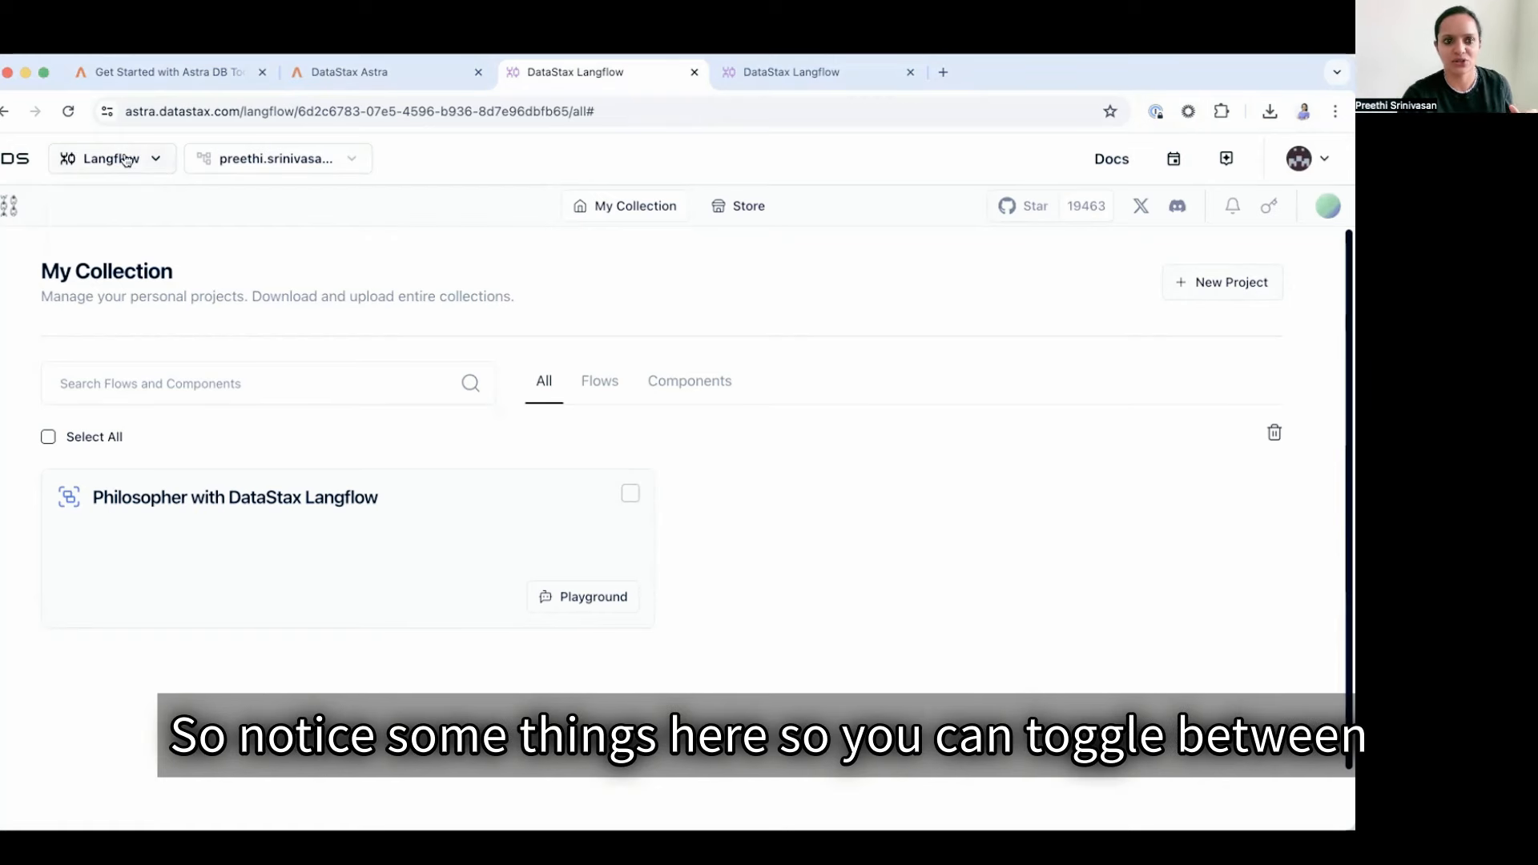
click(111, 158)
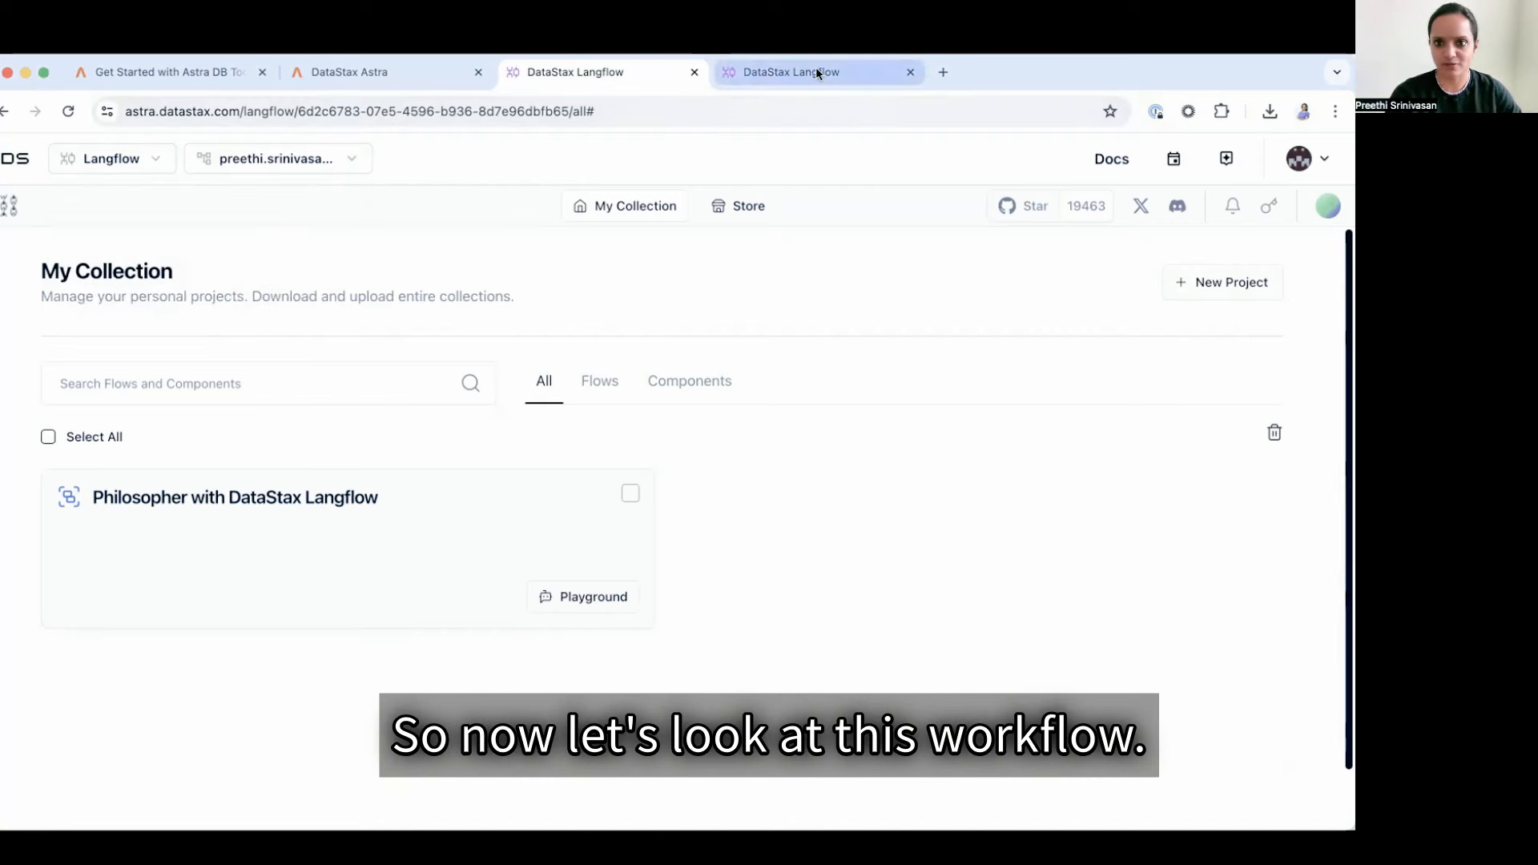
Step: Bring up the already-open Philosopher with DataStax Langflow flow in its browser tab
click(236, 497)
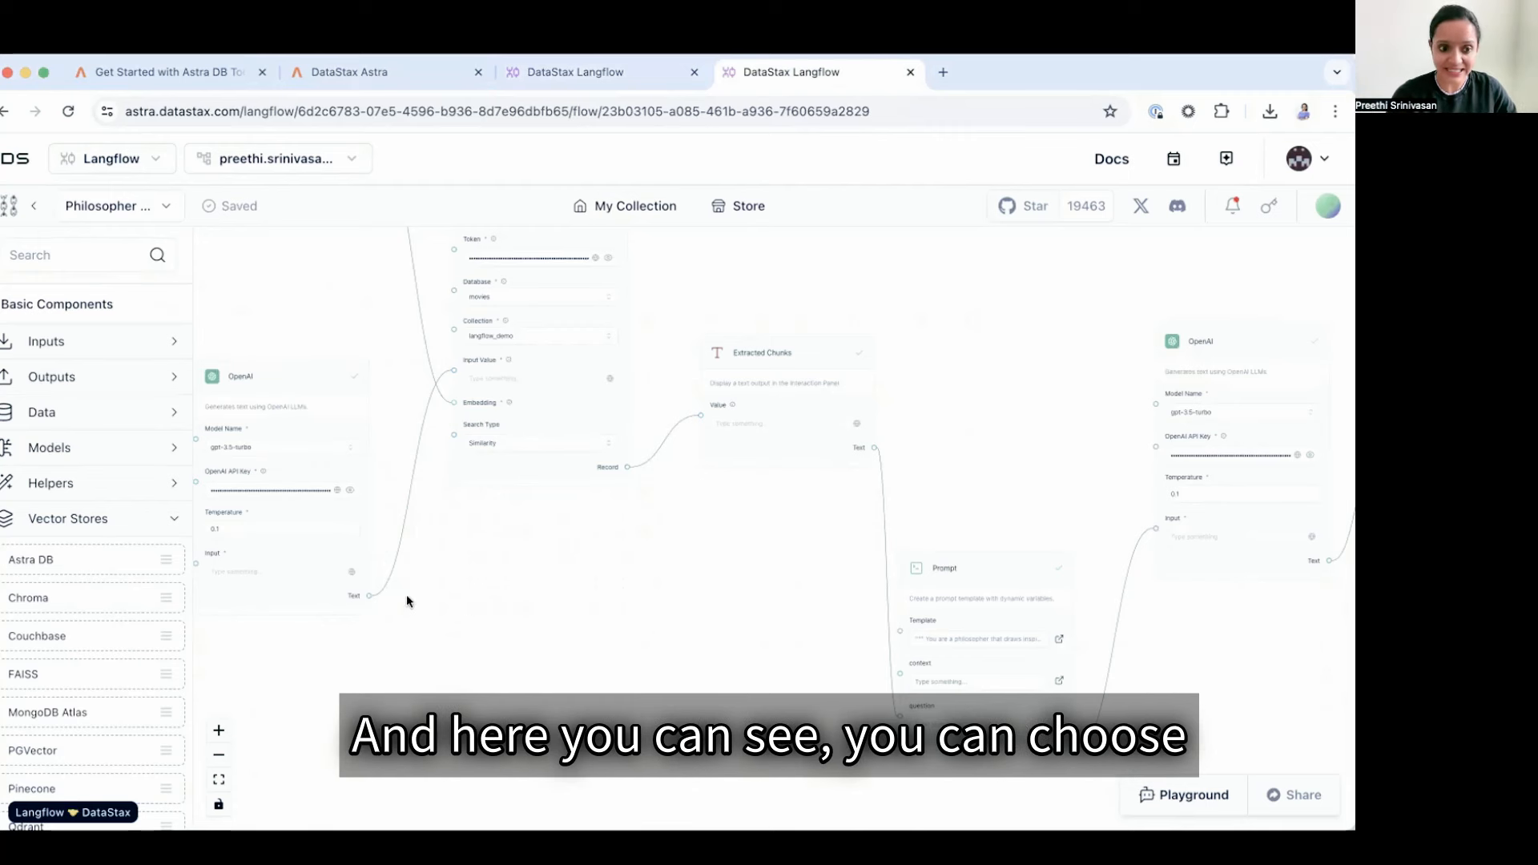
mouse_move(61, 520)
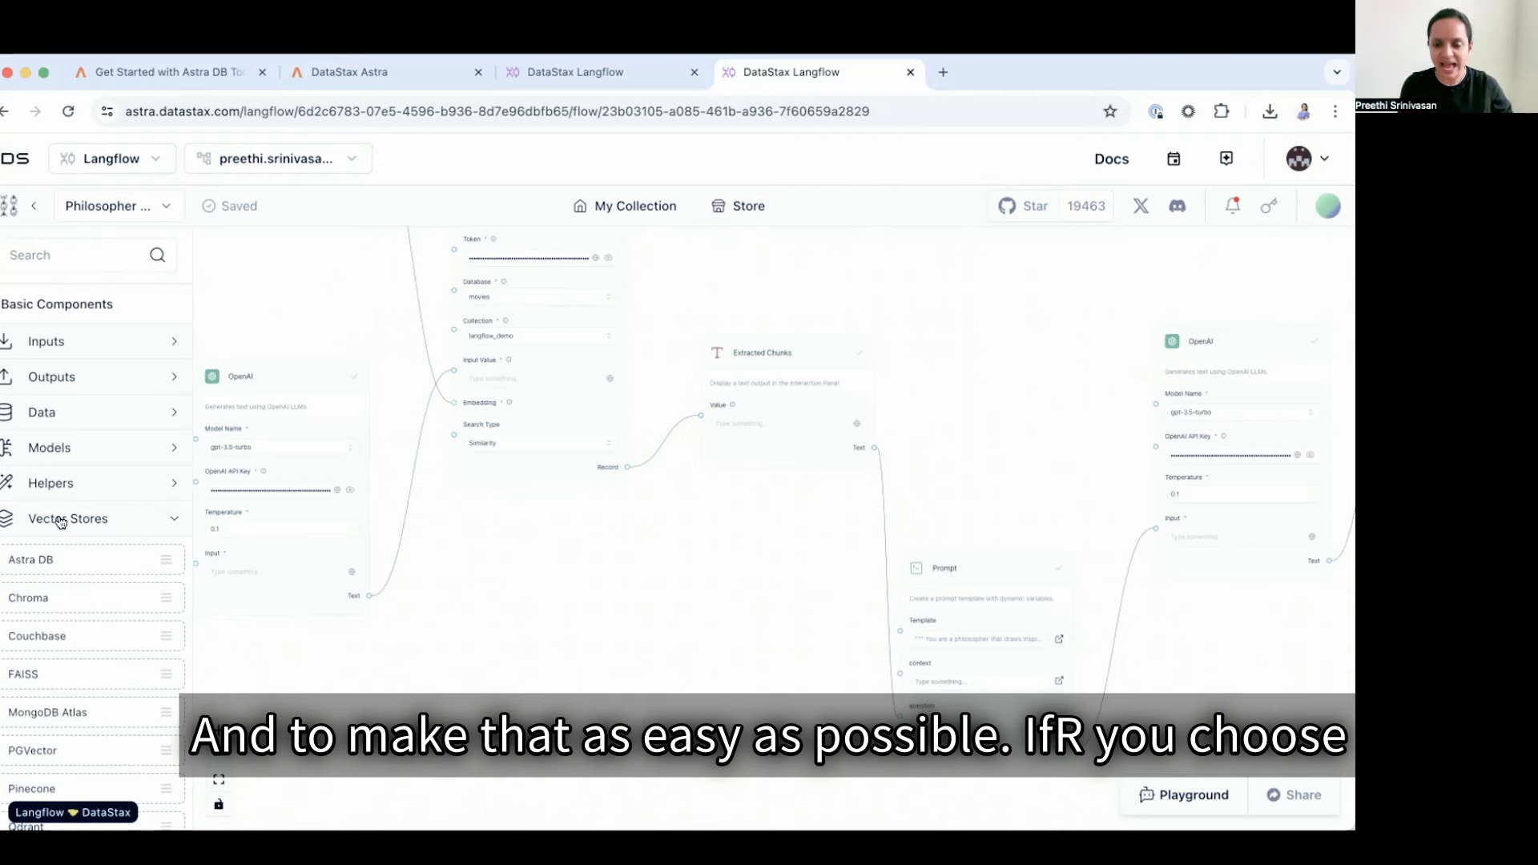
mouse_move(564, 634)
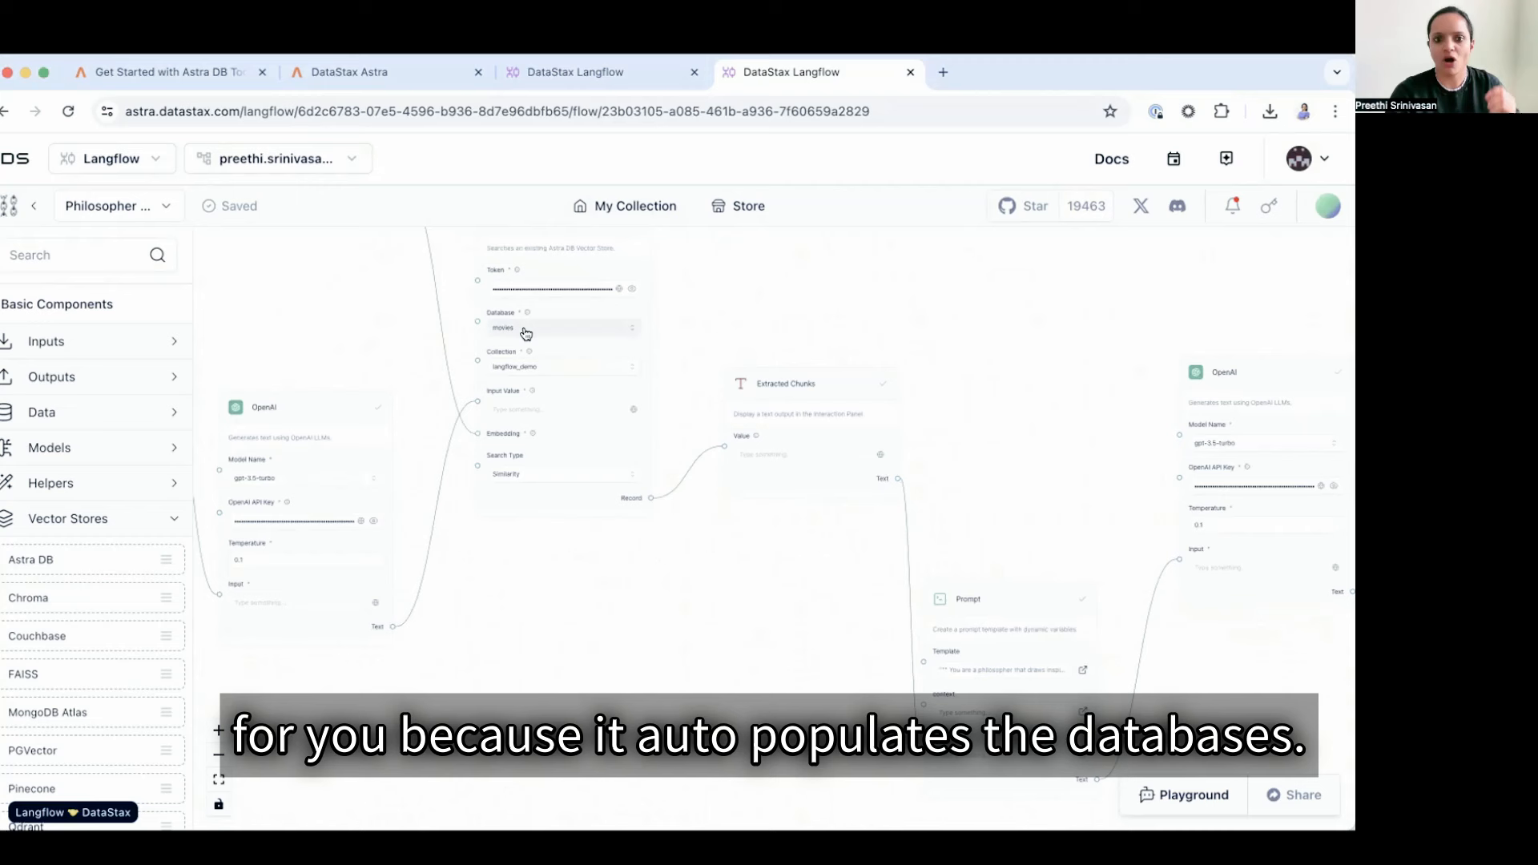
click(559, 327)
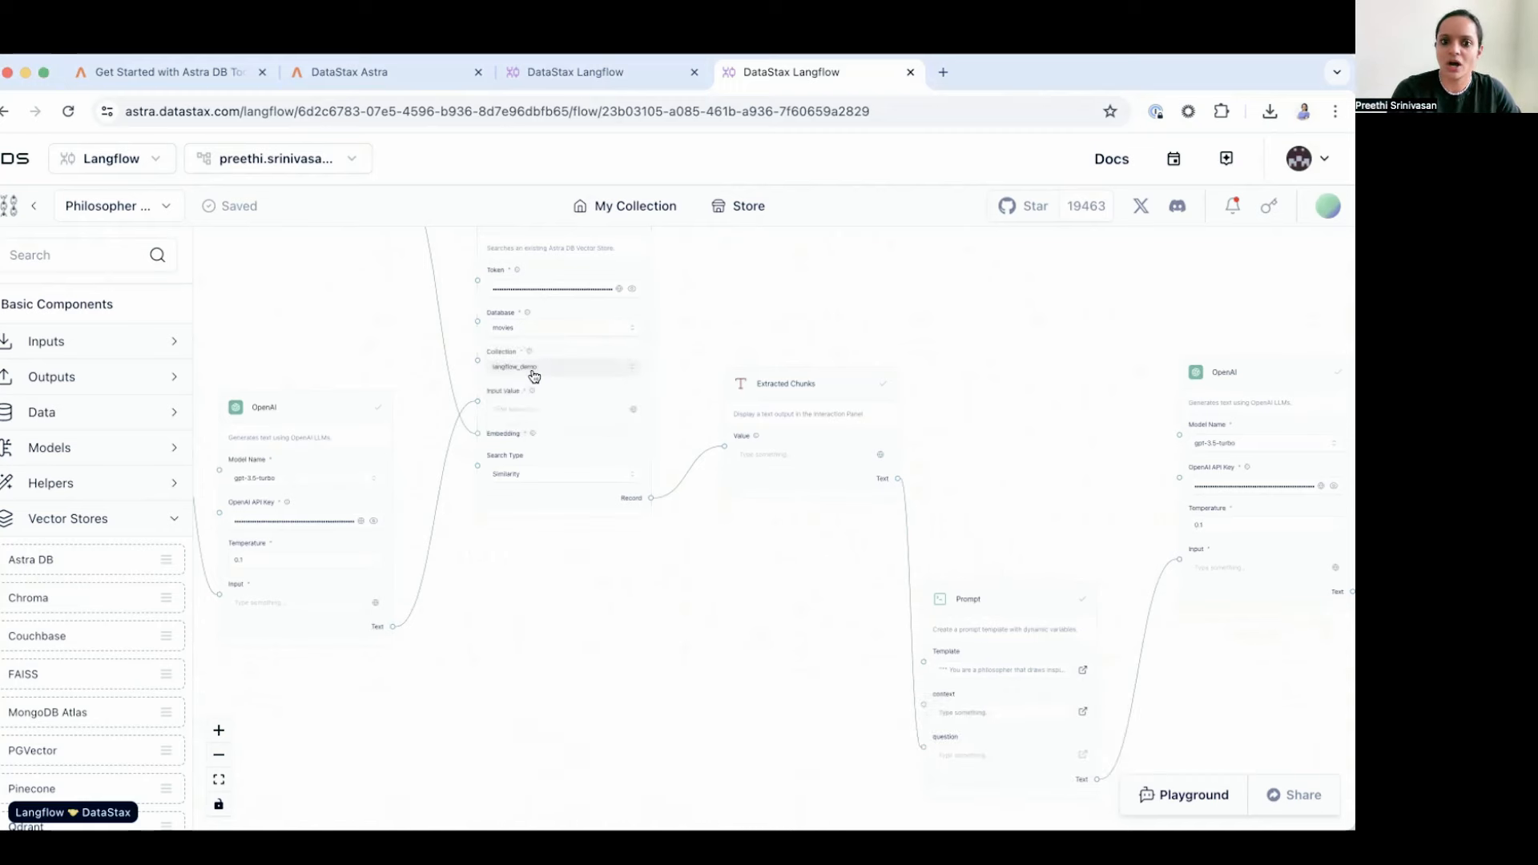
click(559, 366)
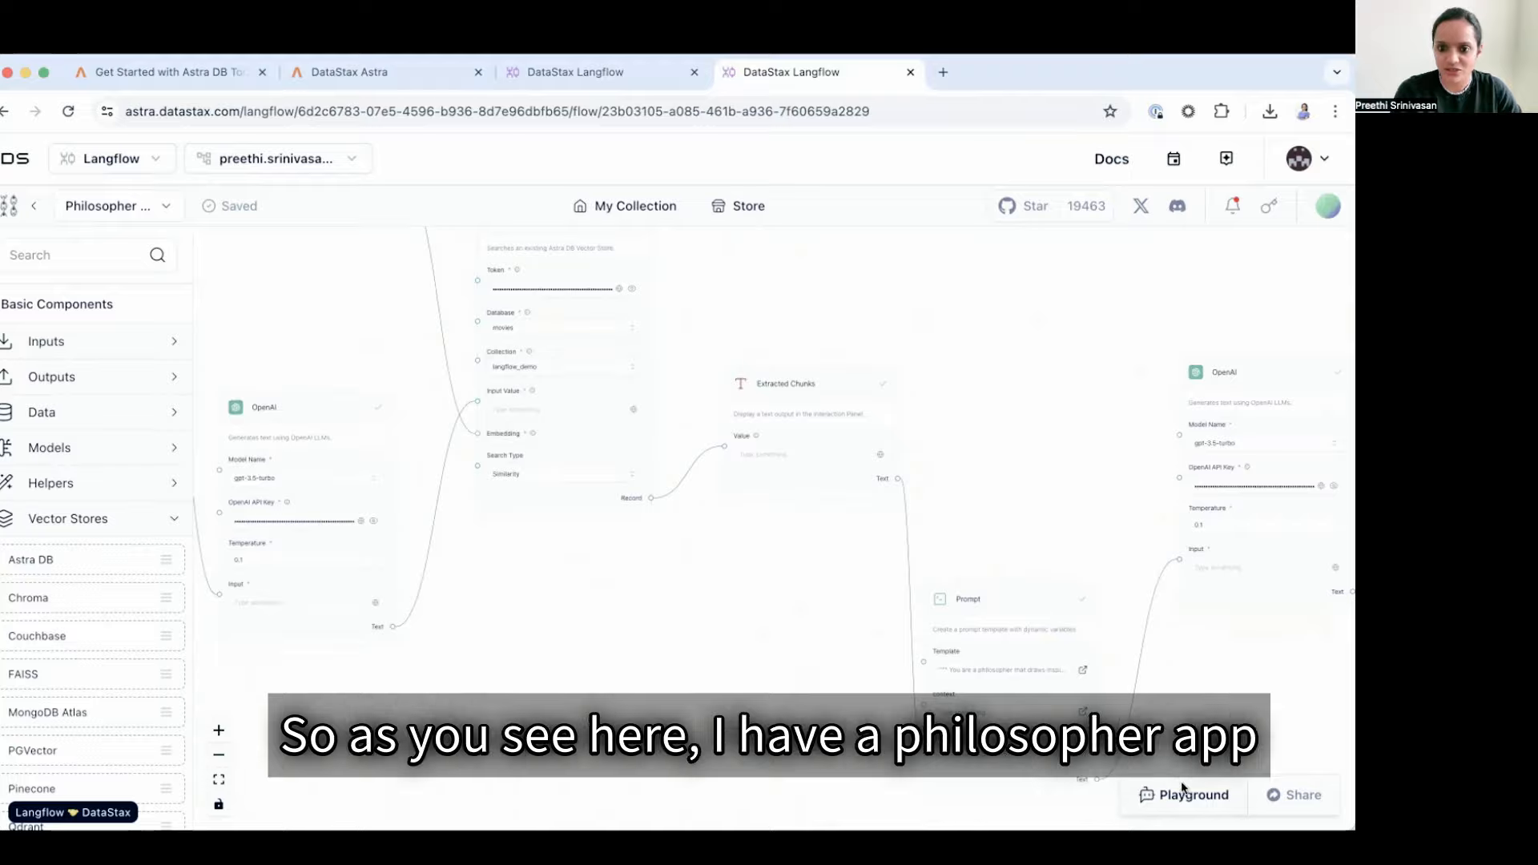
Step: Ask the Playground how Russell elaborates on Peirce's security blanket idea, then close it
click(1192, 795)
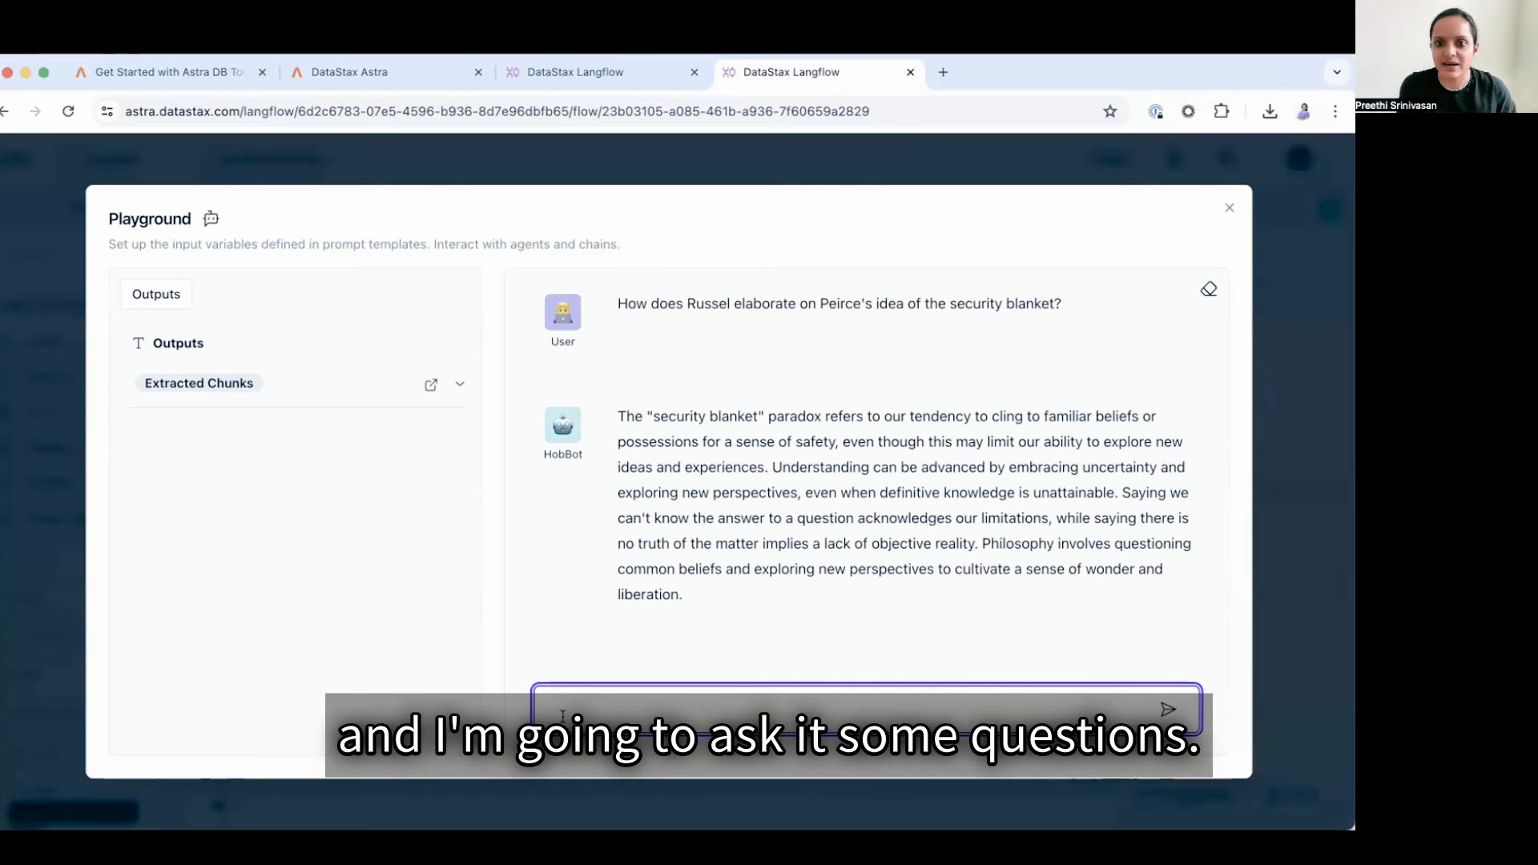
text(How does Russel elaborate on Peirce's idea of the security blanket?)
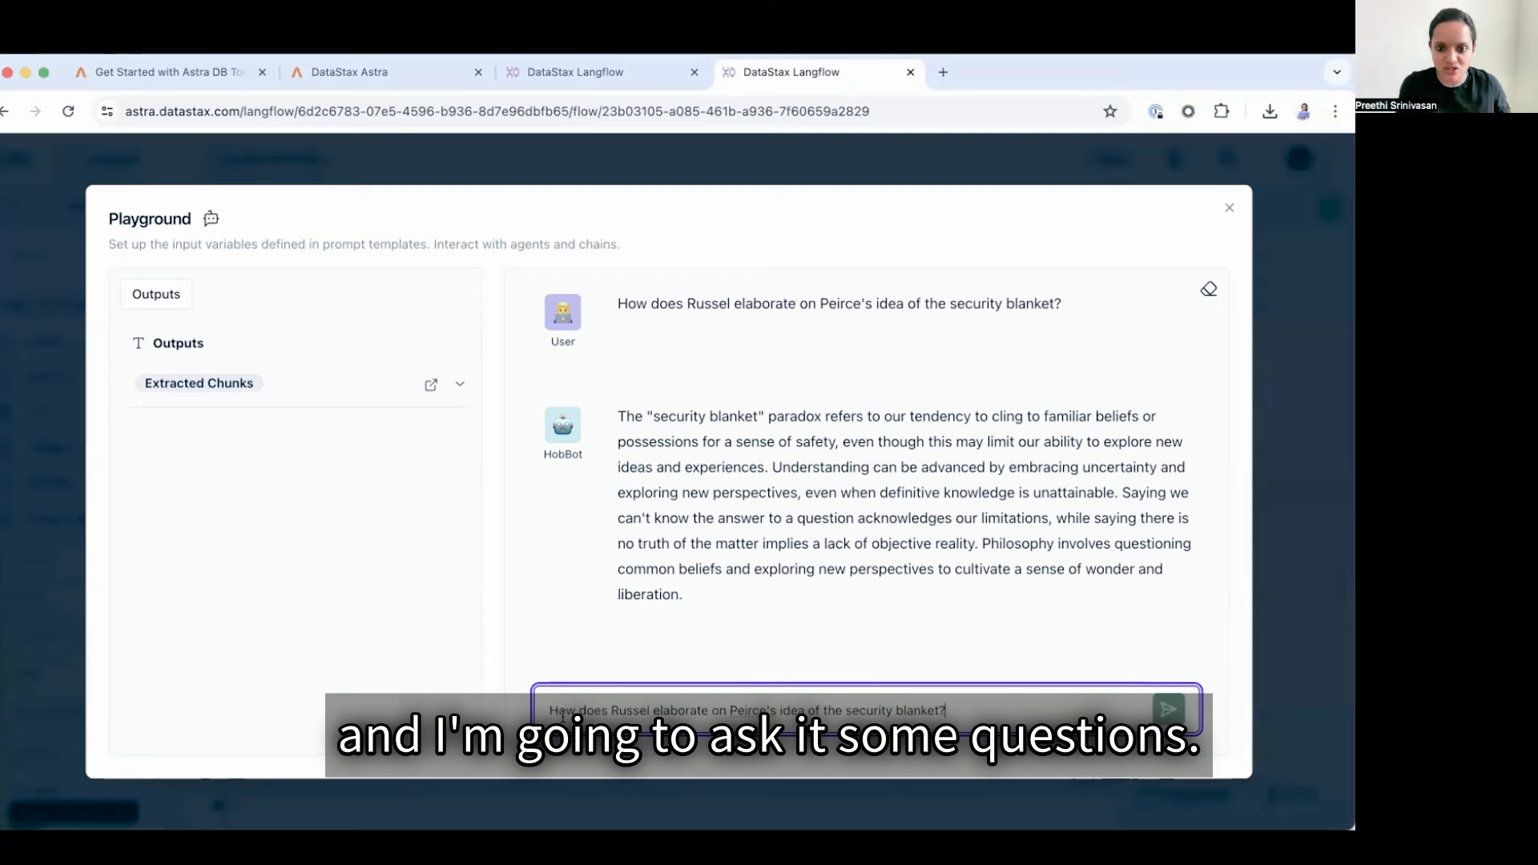
click(1166, 711)
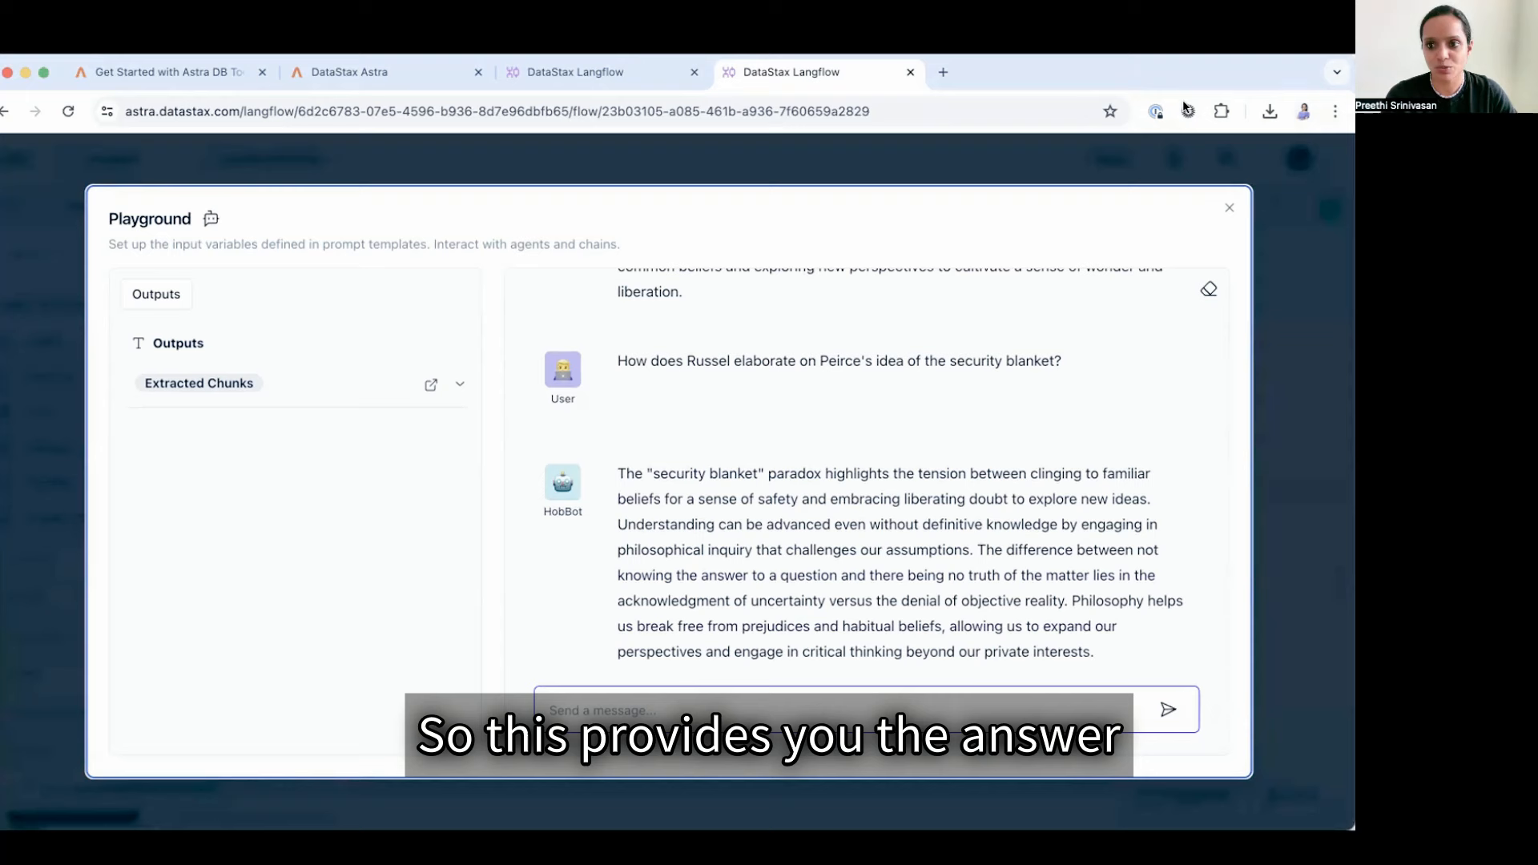
mouse_move(849, 428)
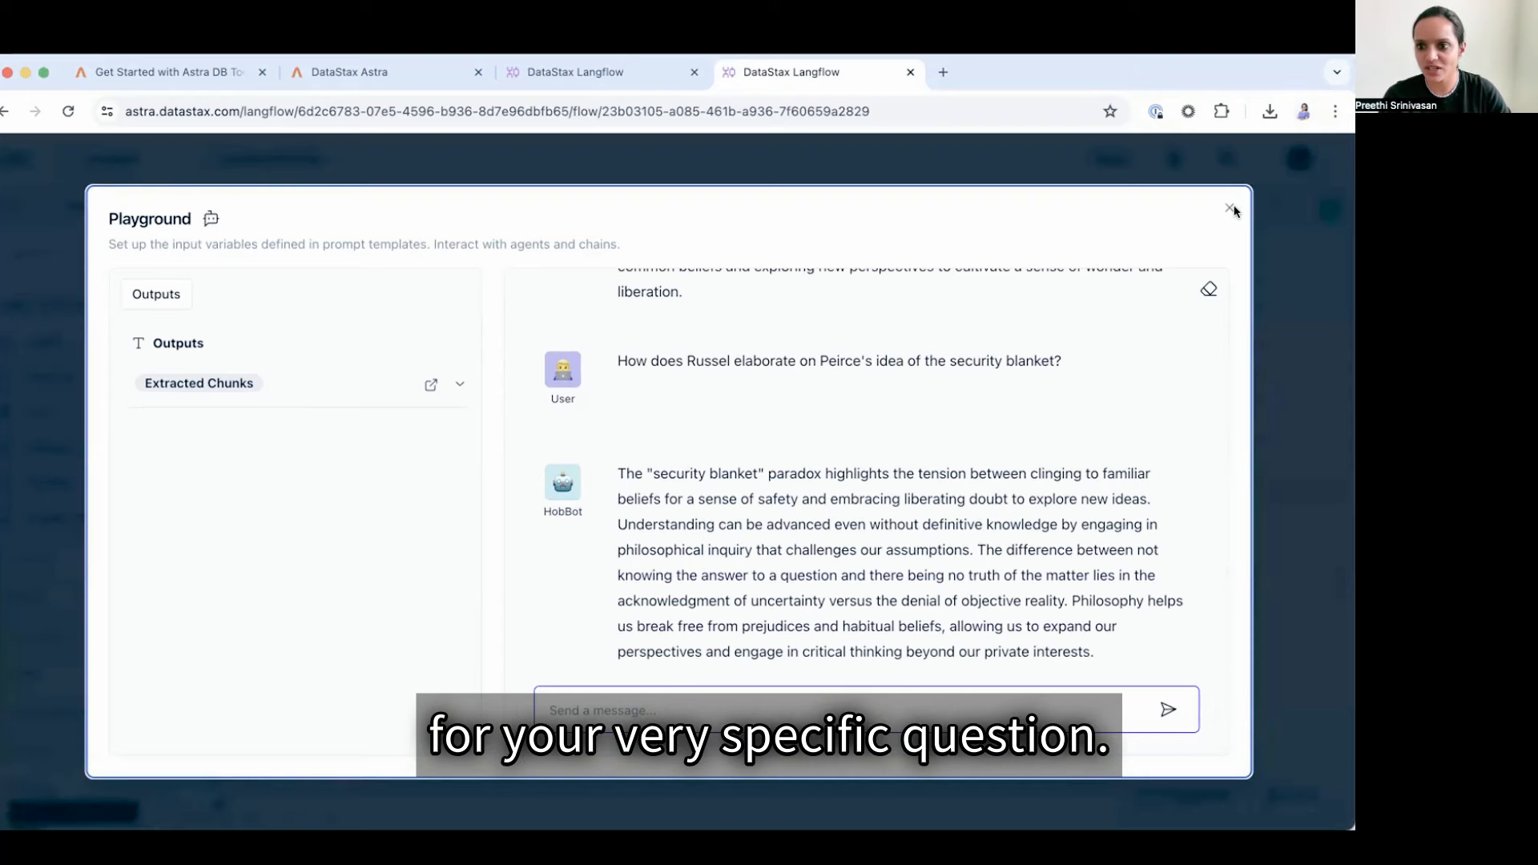
click(1232, 209)
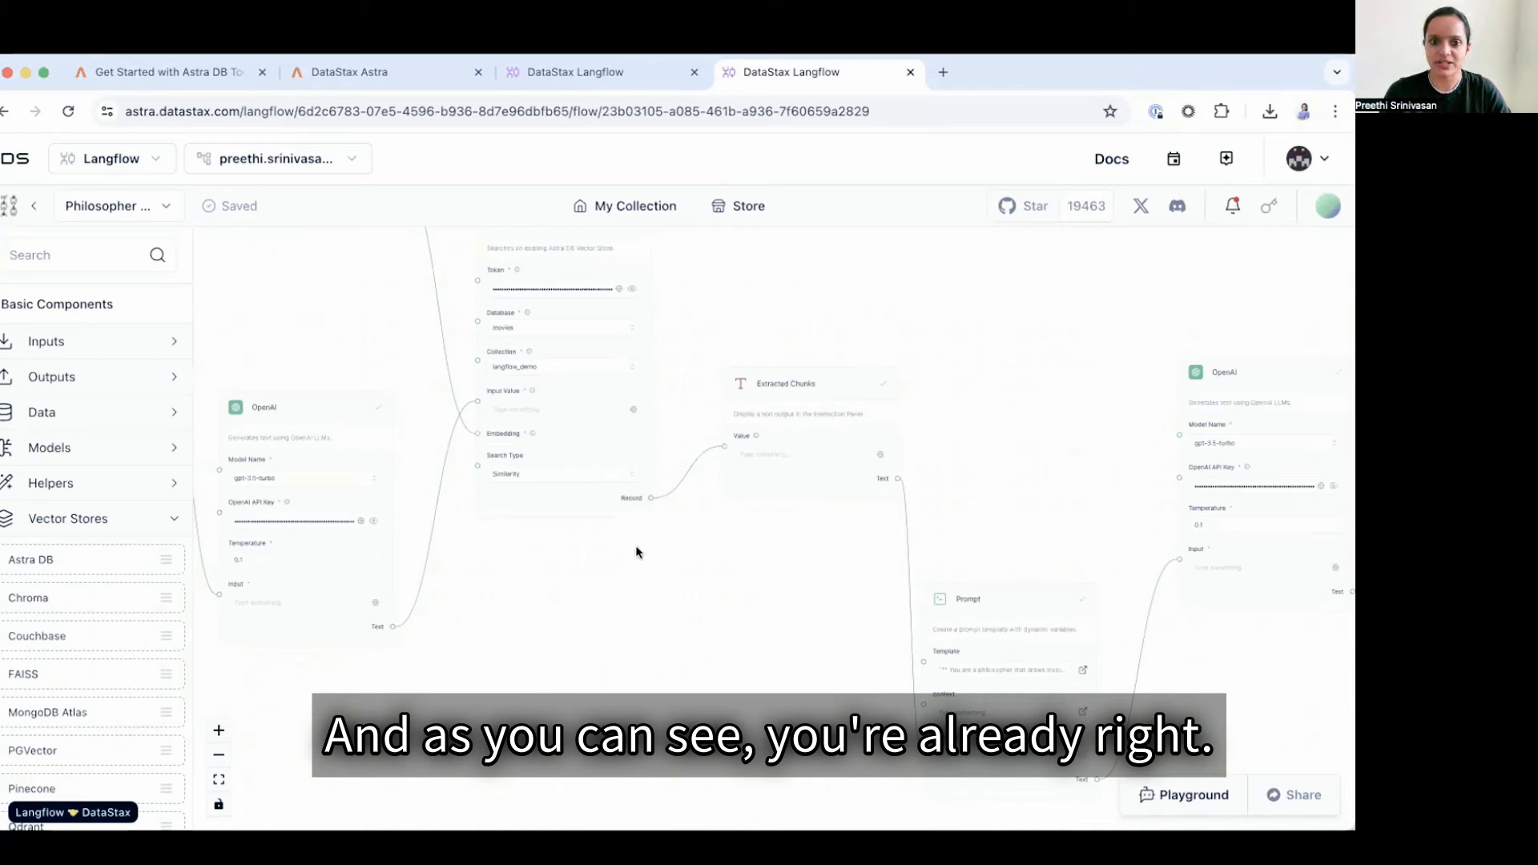